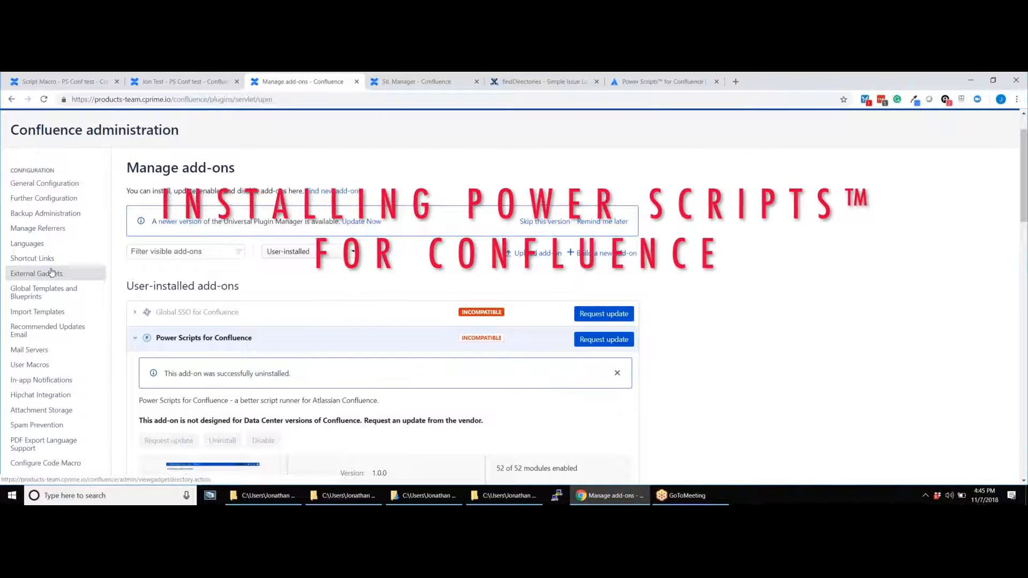
# Step: Go to Find new add-ons and search the marketplace for Power Scripts
pyautogui.scroll(-3)
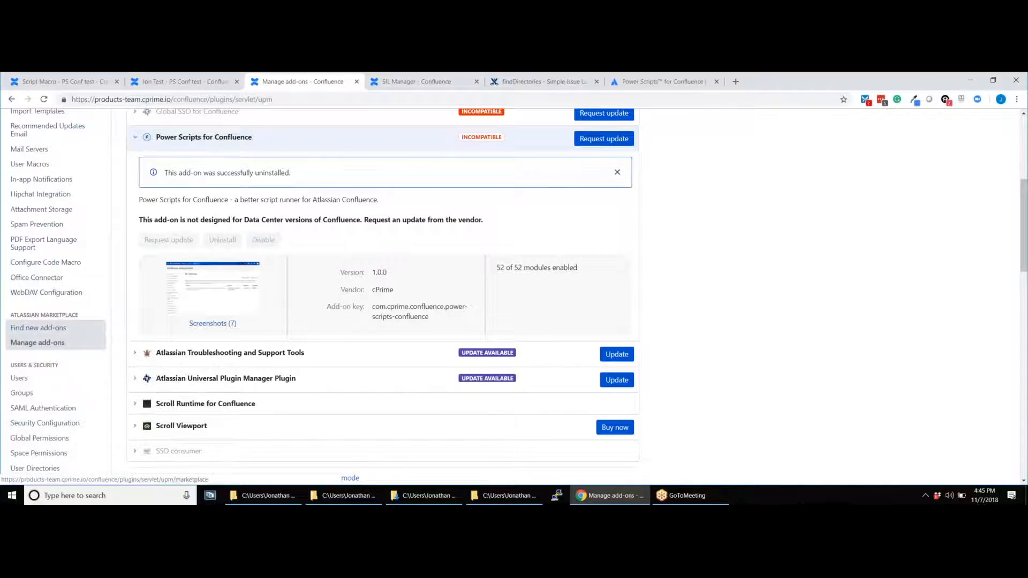
pyautogui.click(38, 328)
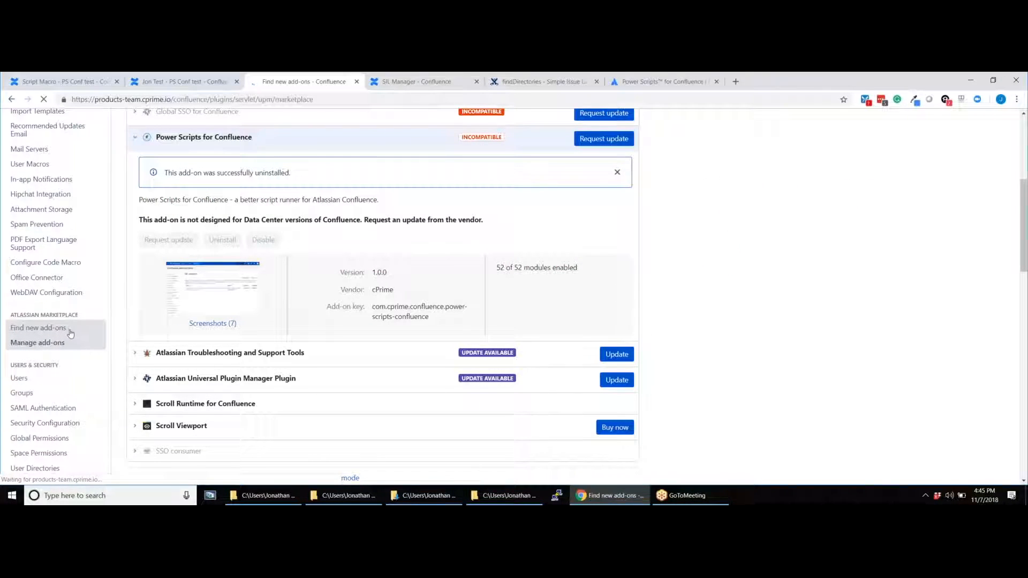
pyautogui.click(38, 328)
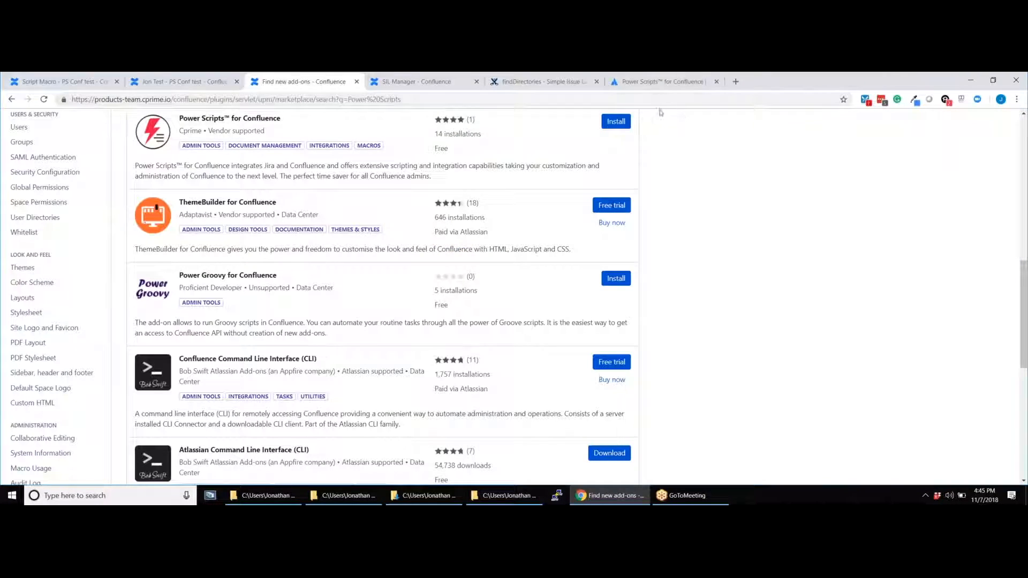
# Step: Install Power Scripts for Confluence anyway despite the Data Center warning and bring up SIL Manager
pyautogui.click(615, 122)
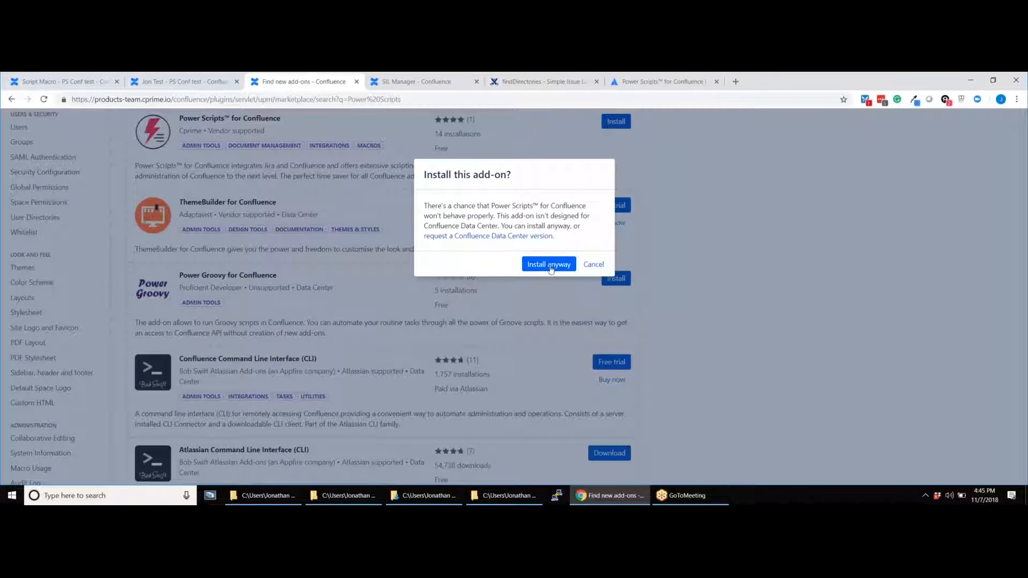
pyautogui.click(549, 264)
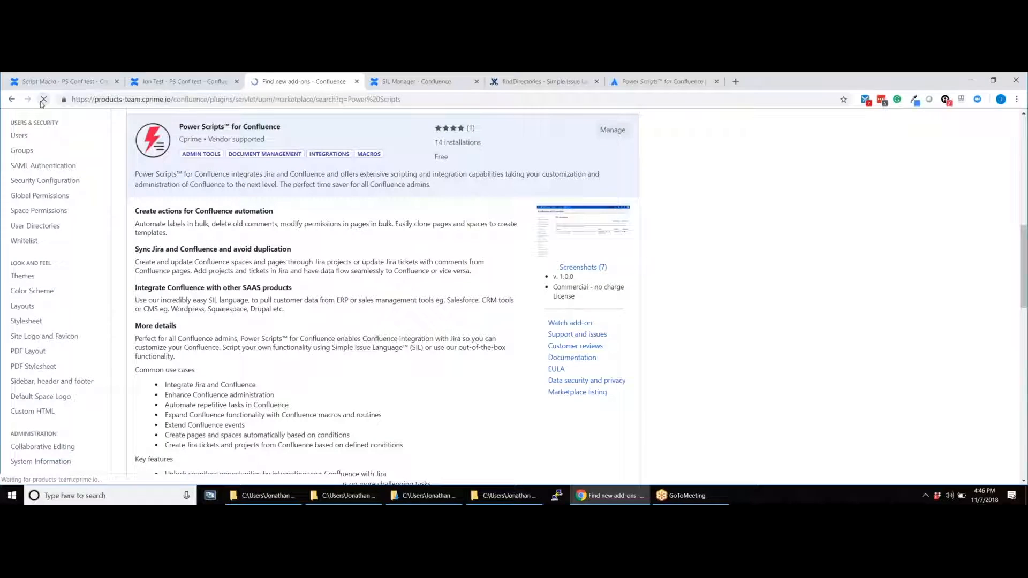
pyautogui.click(44, 99)
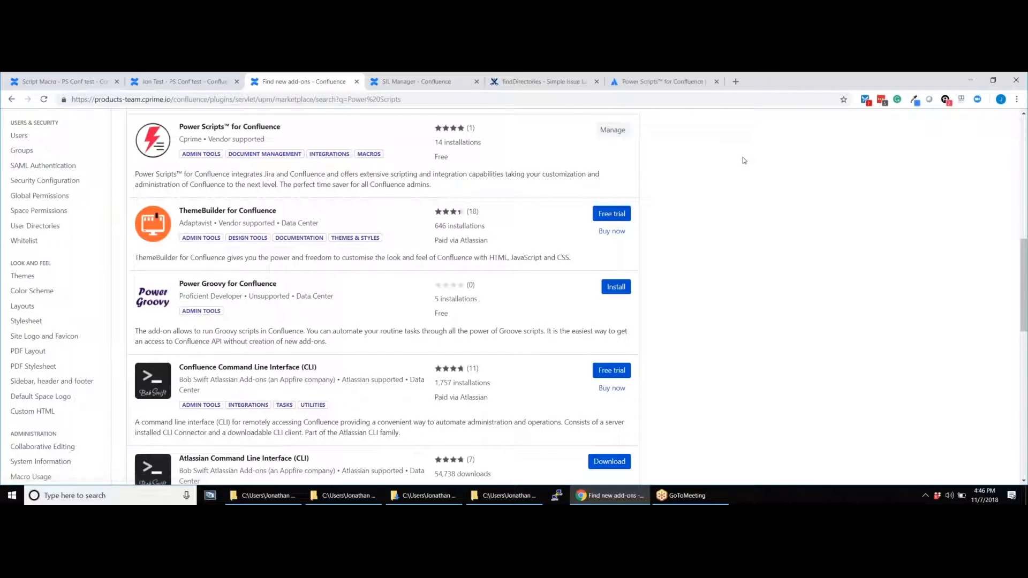
pyautogui.scroll(-3)
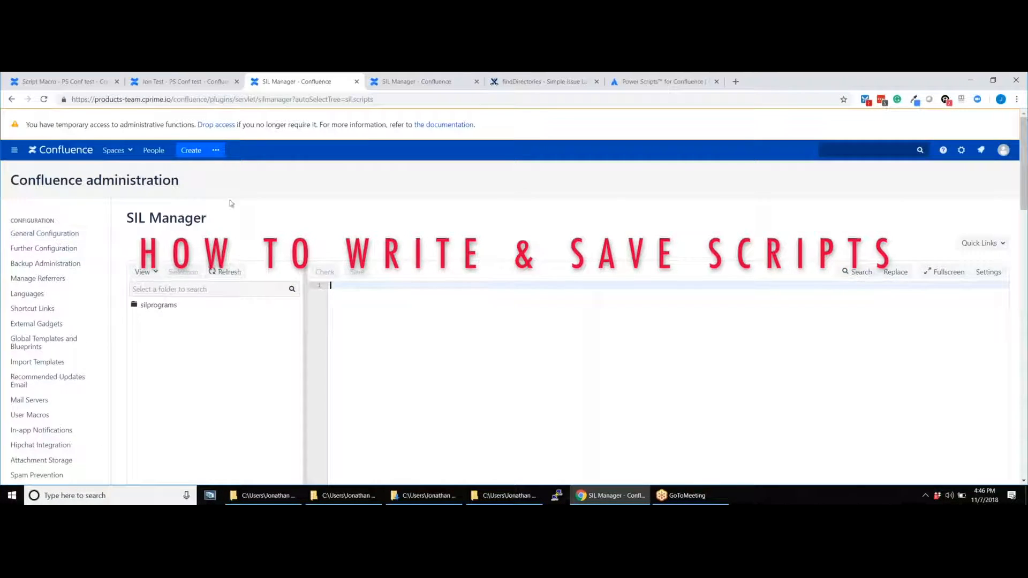
# Step: Expand silprograms to see its scripts, peeking into the examples folder
pyautogui.scroll(-3)
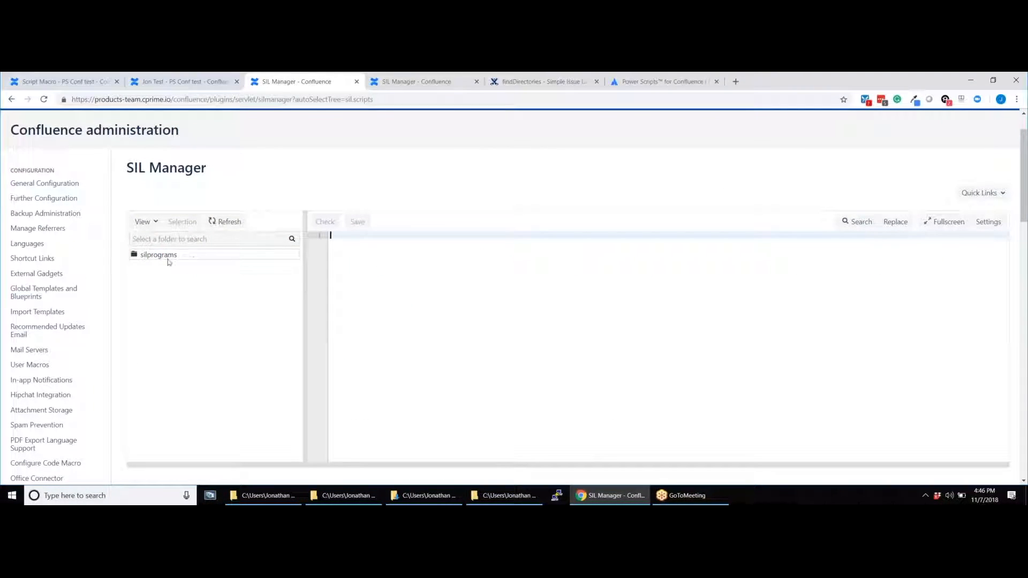
pyautogui.click(158, 254)
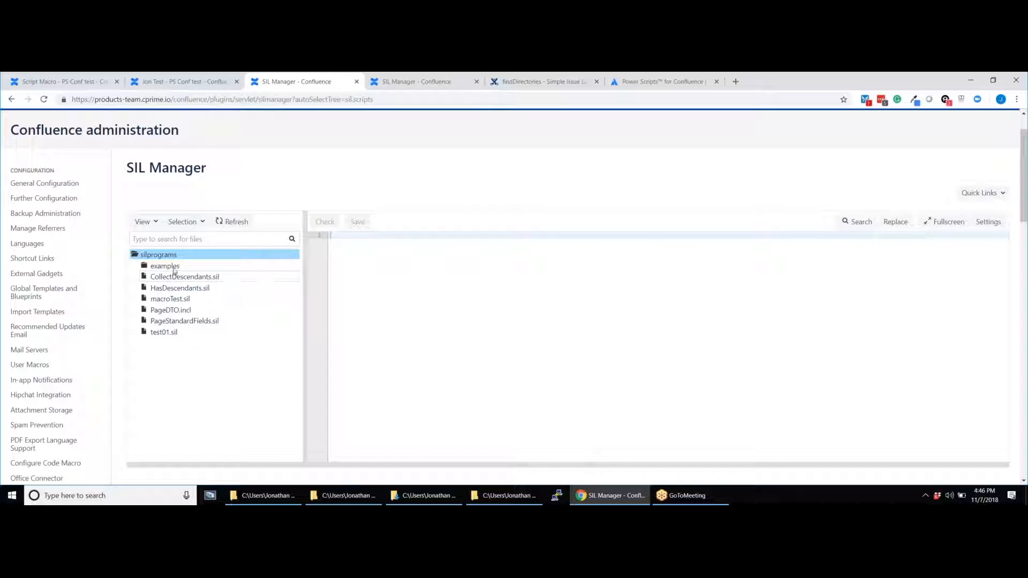
pyautogui.click(165, 266)
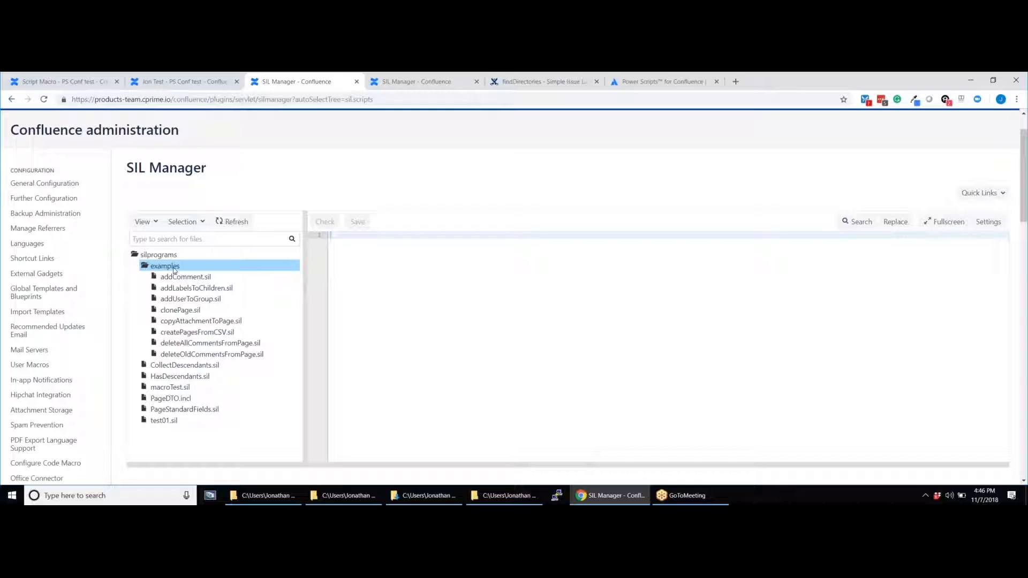
pyautogui.click(143, 266)
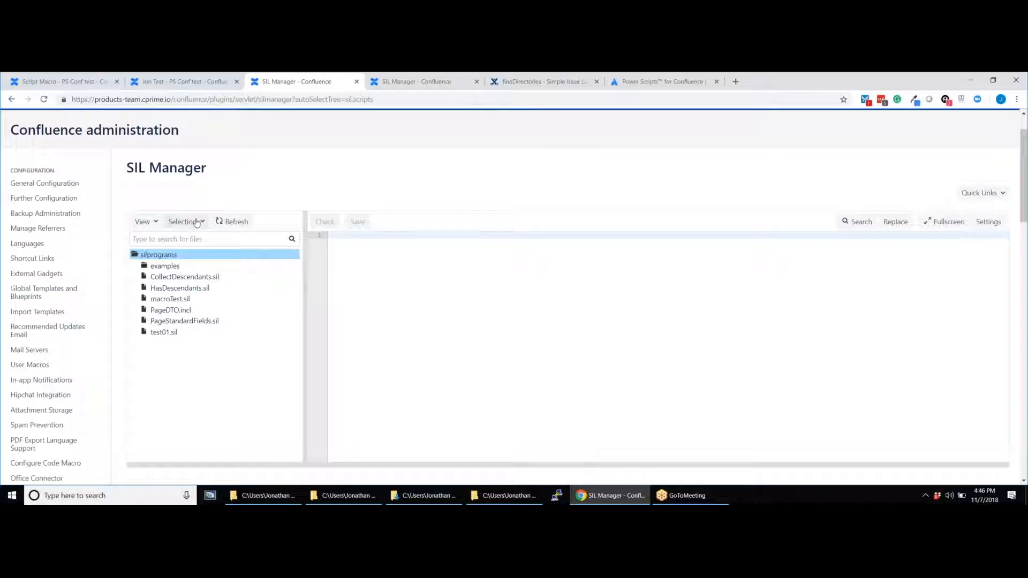
# Step: Create a new script named helloWorld in the silprograms folder
pyautogui.click(187, 221)
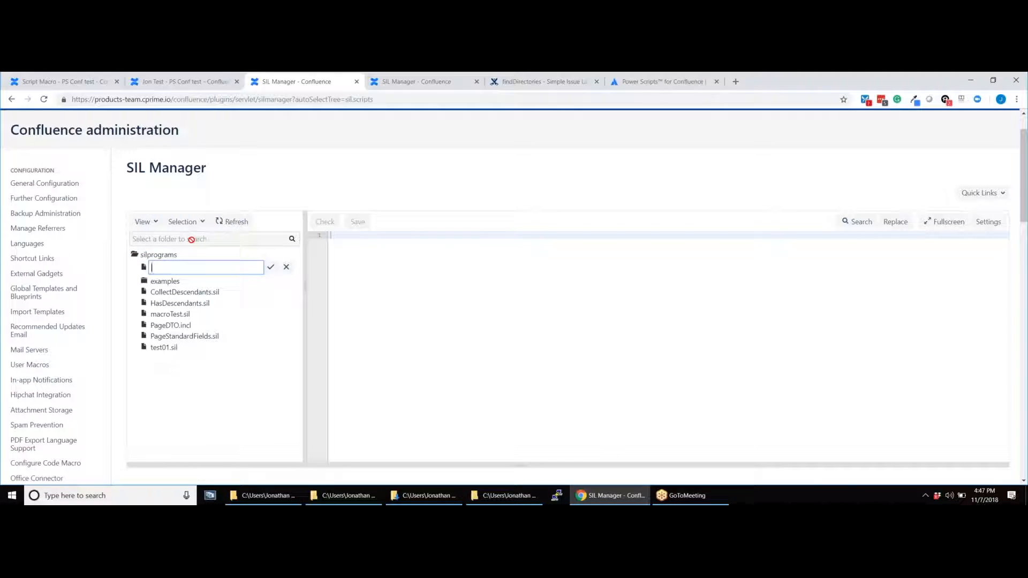
pyautogui.write('helloWorld')
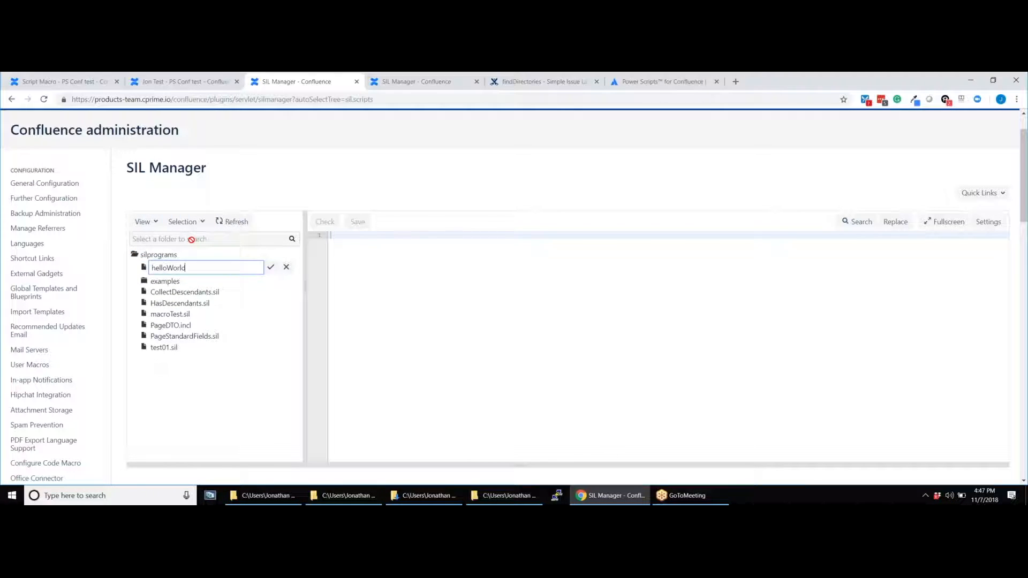
pyautogui.click(270, 267)
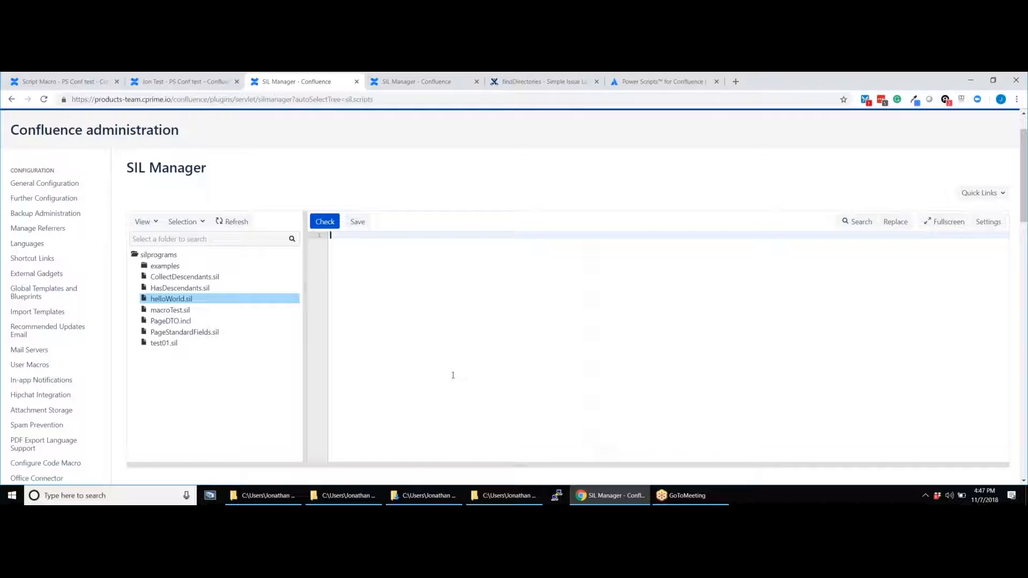
# Step: Write return "Hello World!";, check it for errors and save helloWorld.sil
pyautogui.write('return')
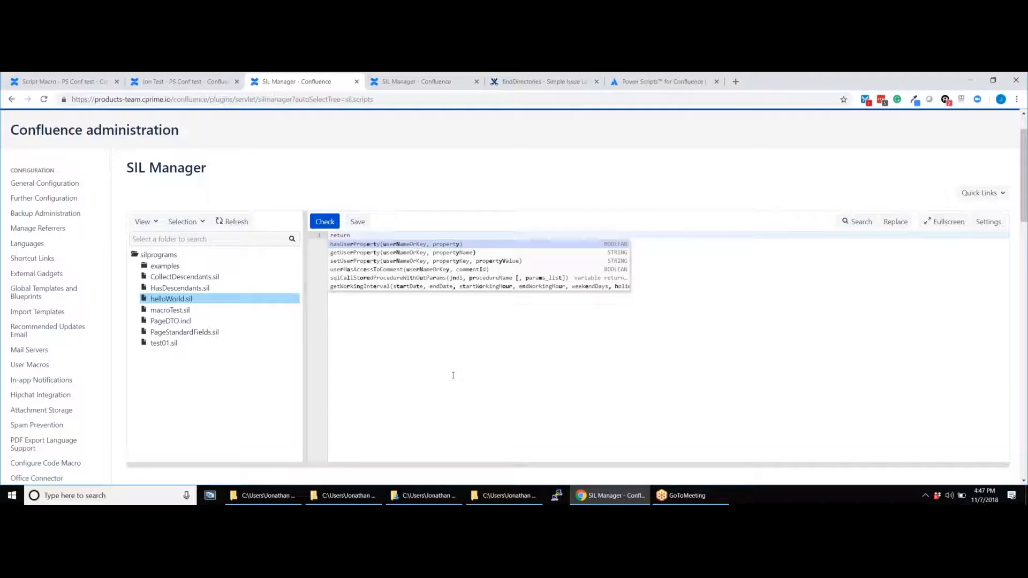
pyautogui.write('H')
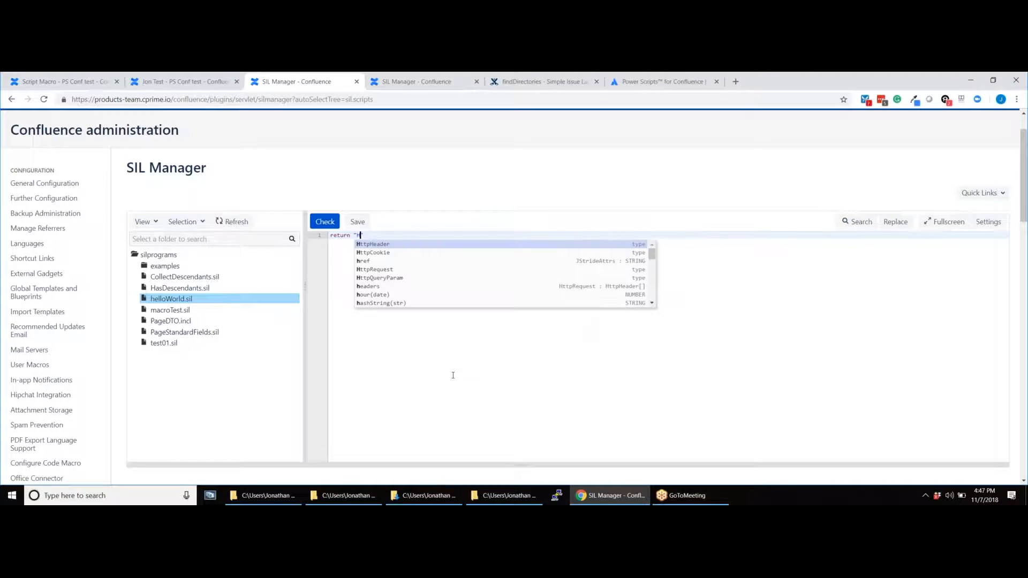
pyautogui.write('ello World!";')
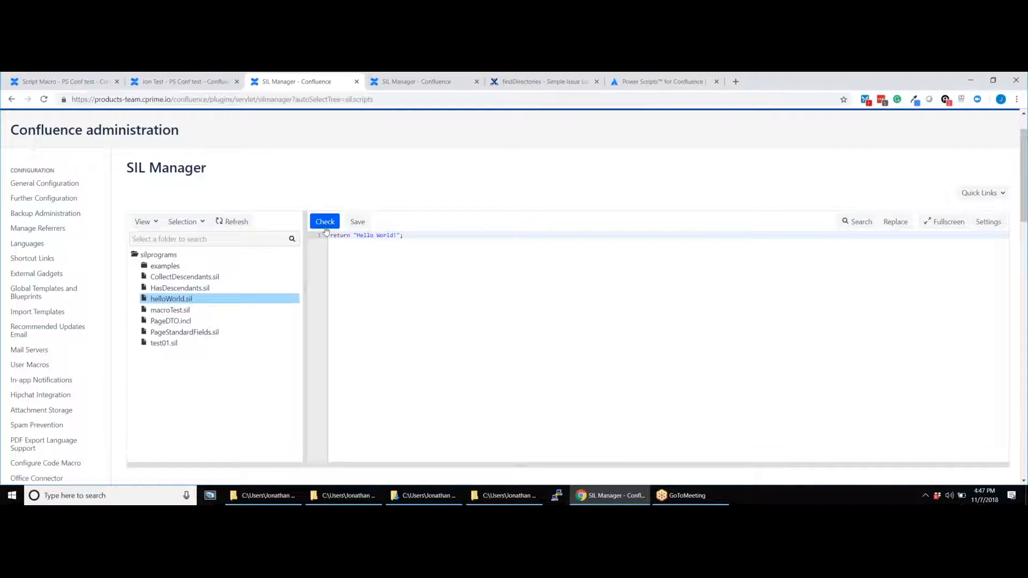
pyautogui.click(325, 221)
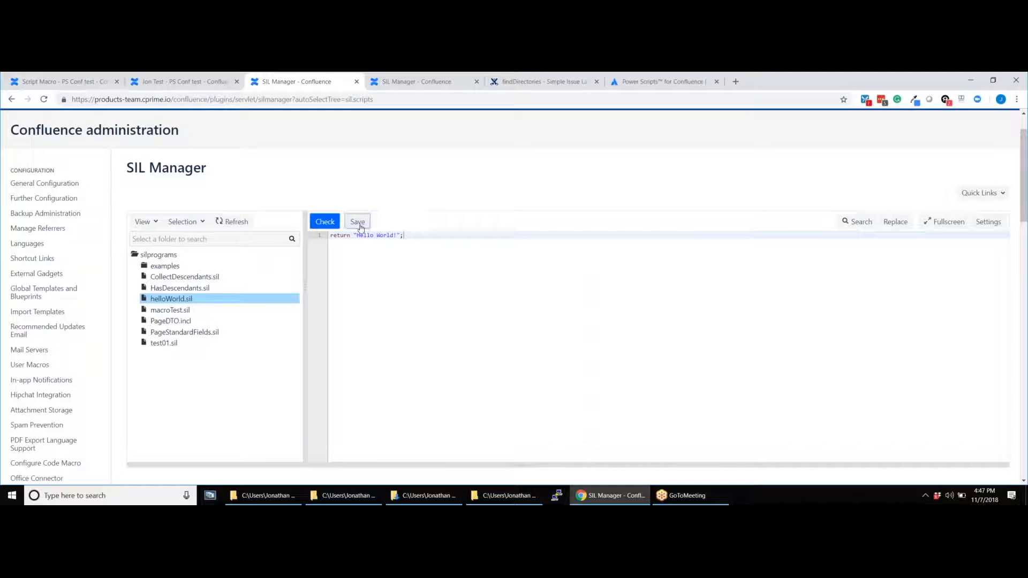
pyautogui.click(859, 221)
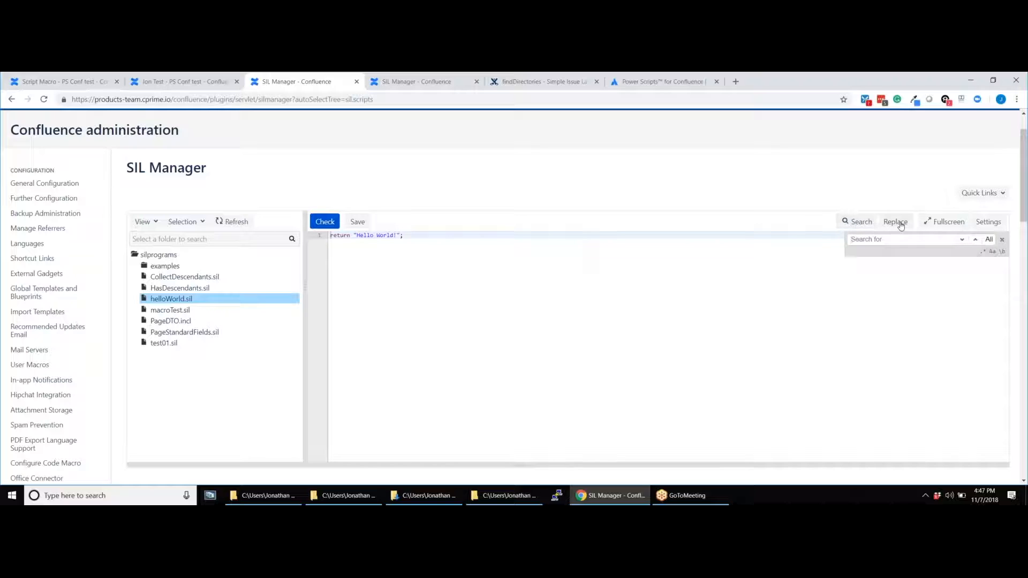
# Step: Switch the SIL Manager editor to fullscreen, dismissing the find/replace panel
pyautogui.click(895, 222)
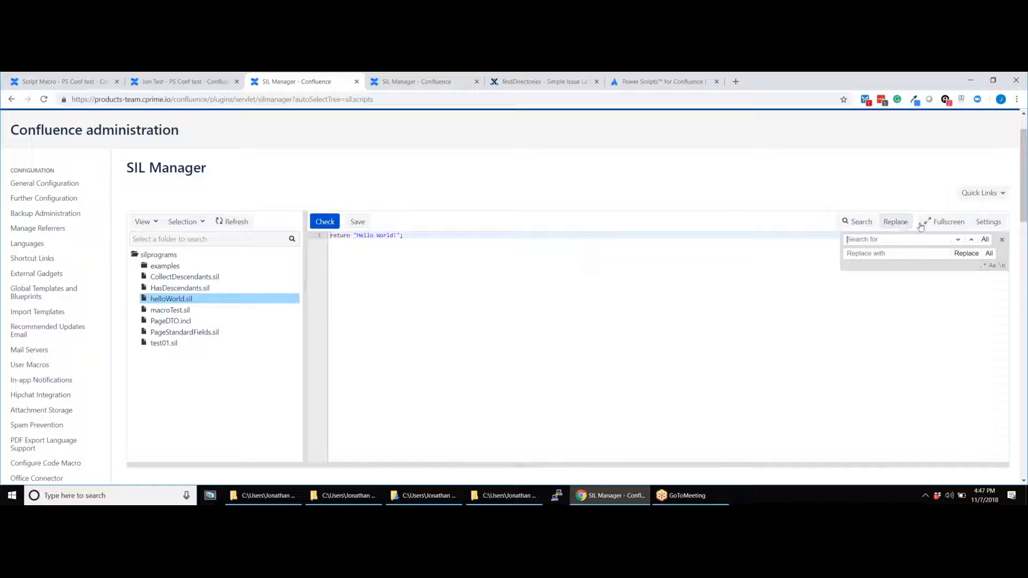
pyautogui.click(944, 222)
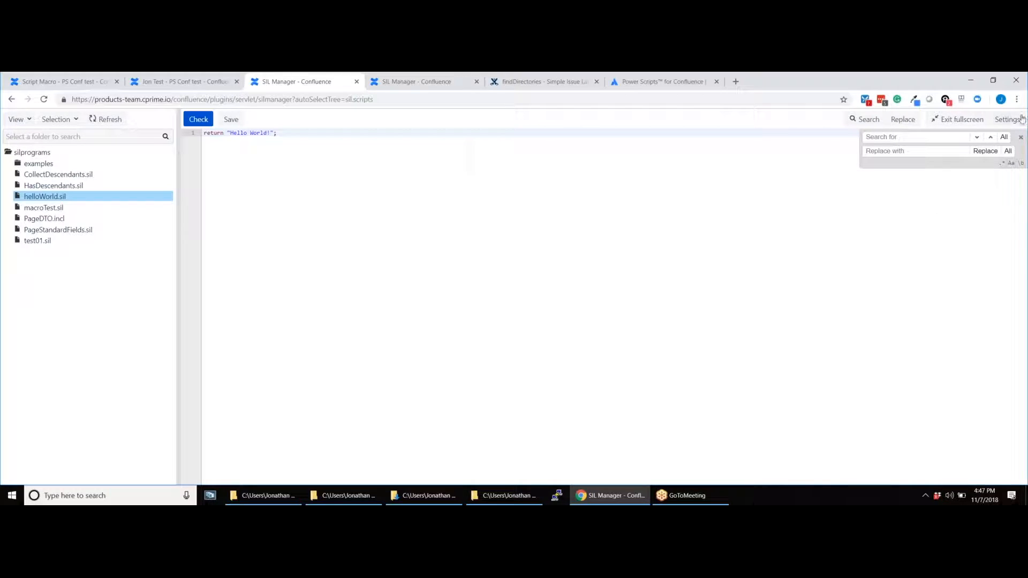
pyautogui.click(1020, 138)
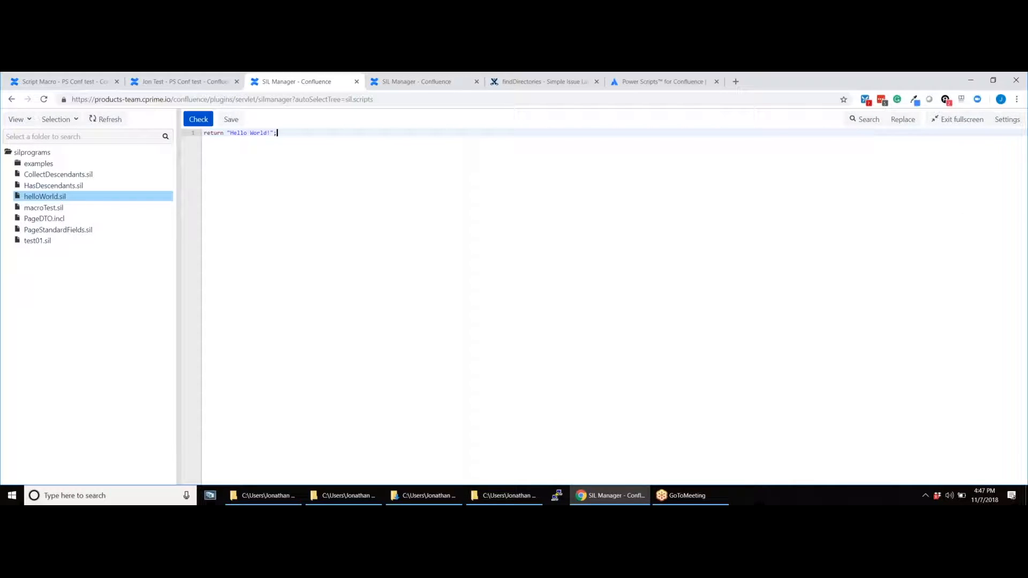
pyautogui.click(1007, 120)
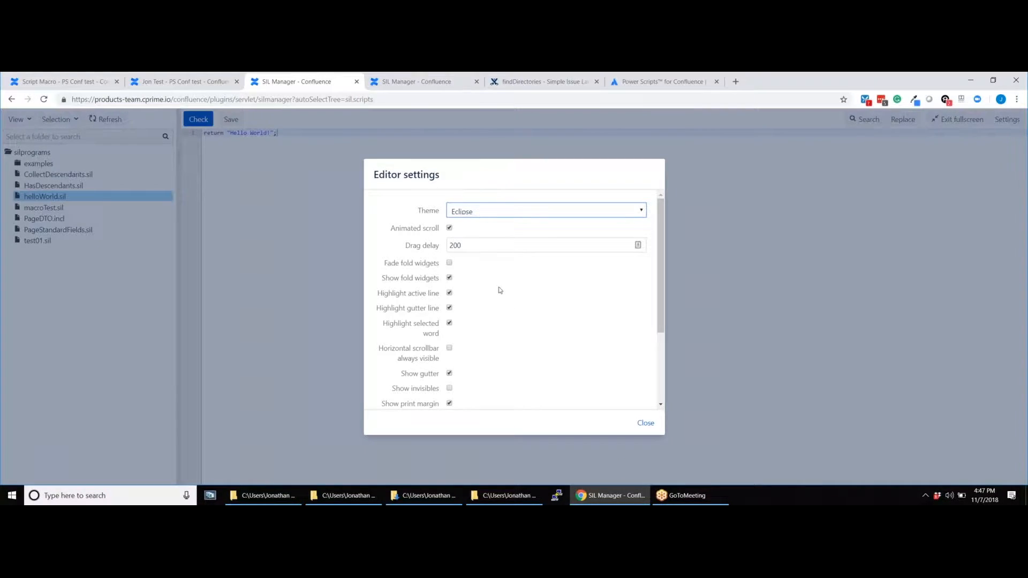
pyautogui.scroll(-3)
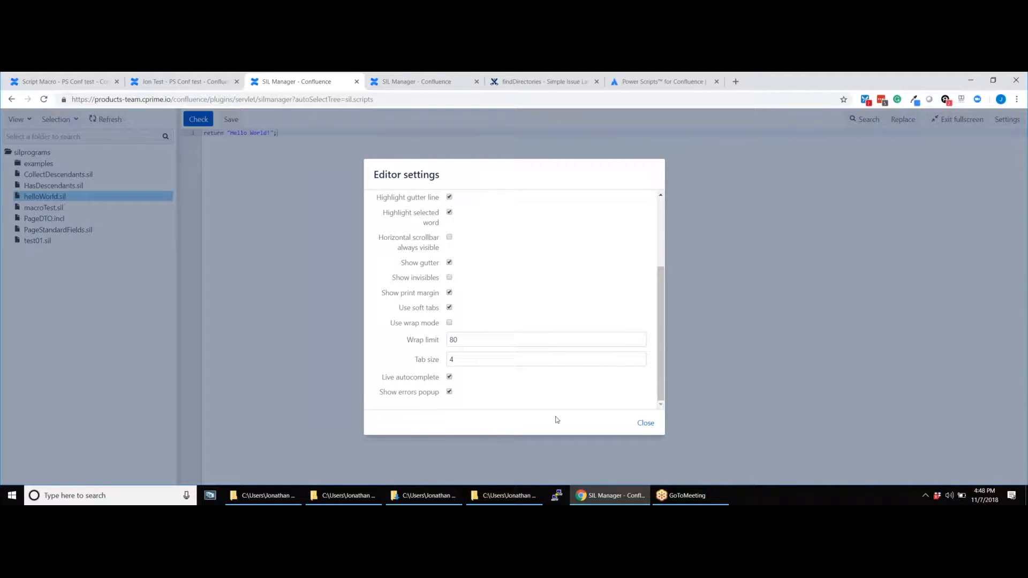
pyautogui.click(645, 423)
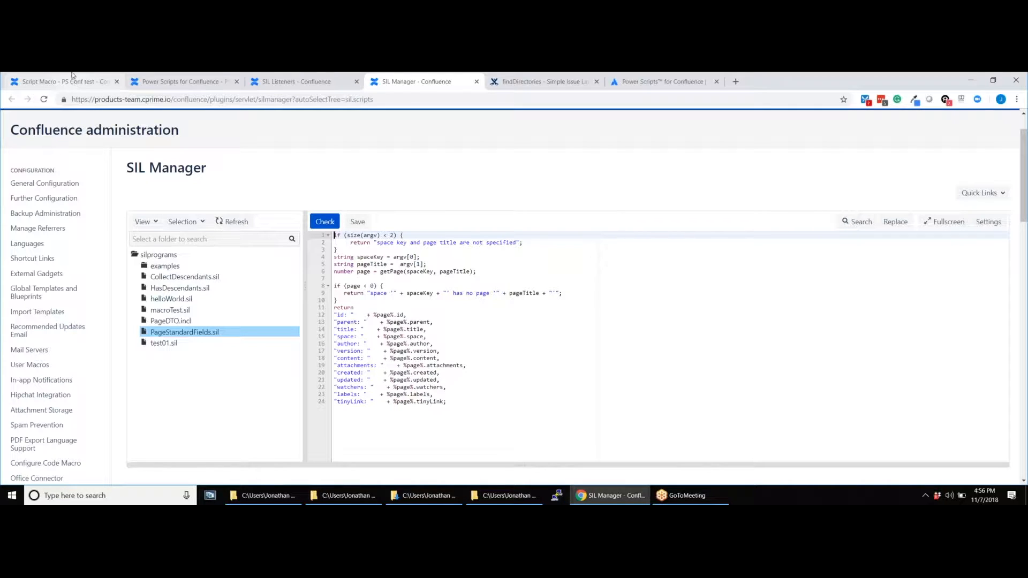
pyautogui.moveTo(69, 81)
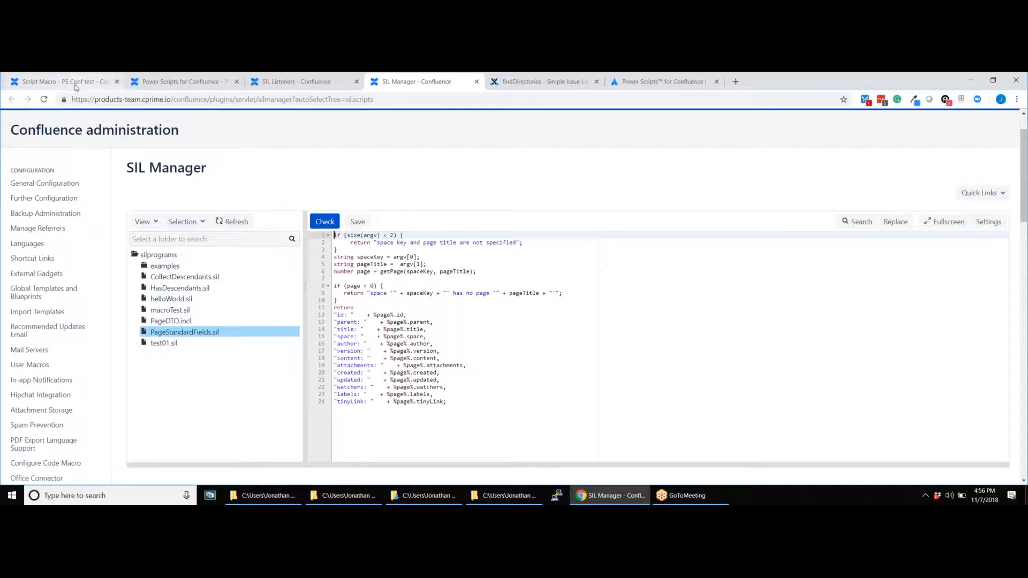
pyautogui.moveTo(62, 81)
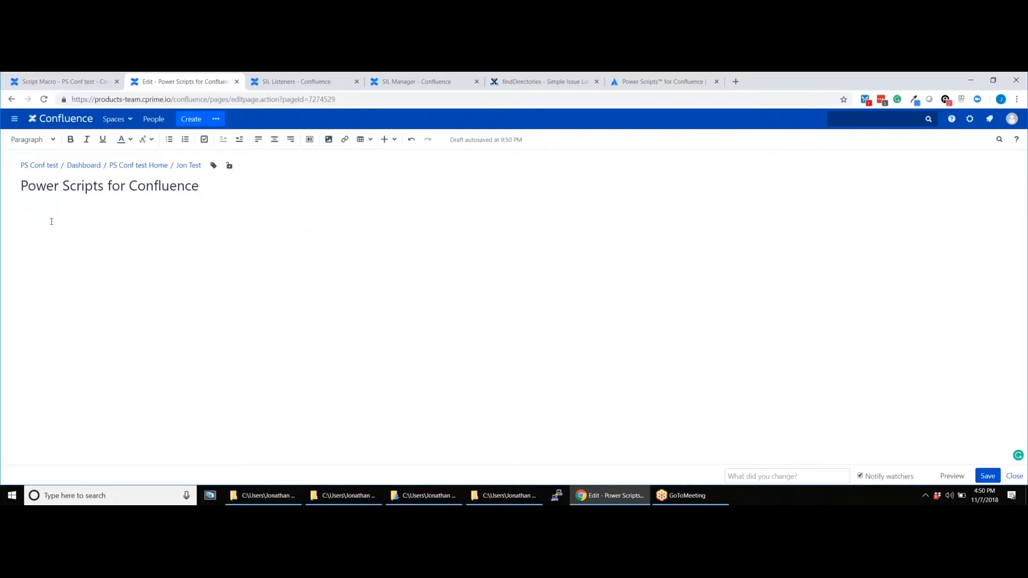
pyautogui.moveTo(384, 139)
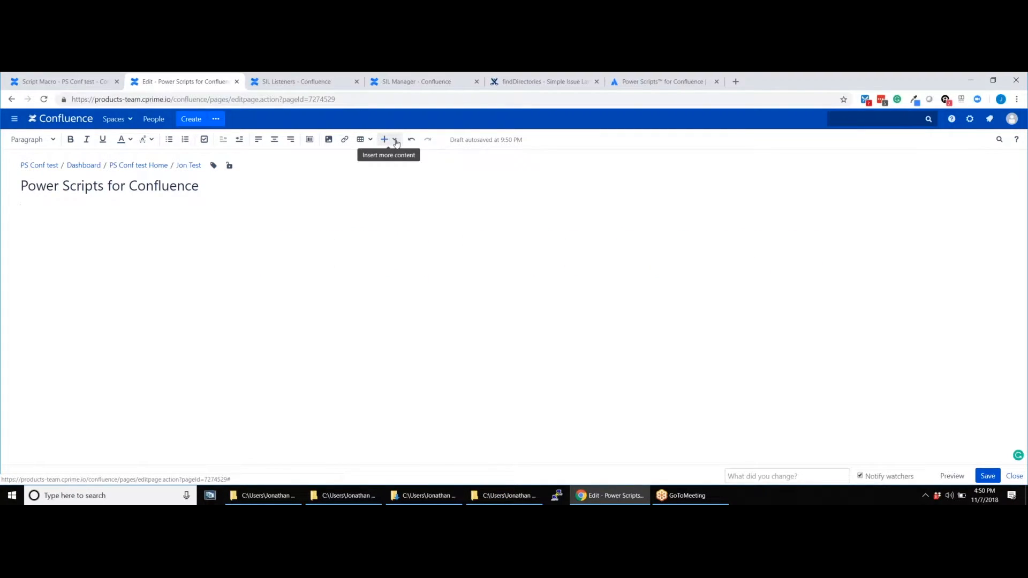
# Step: Insert the Sil script macro into the Script Macro page body
pyautogui.click(385, 140)
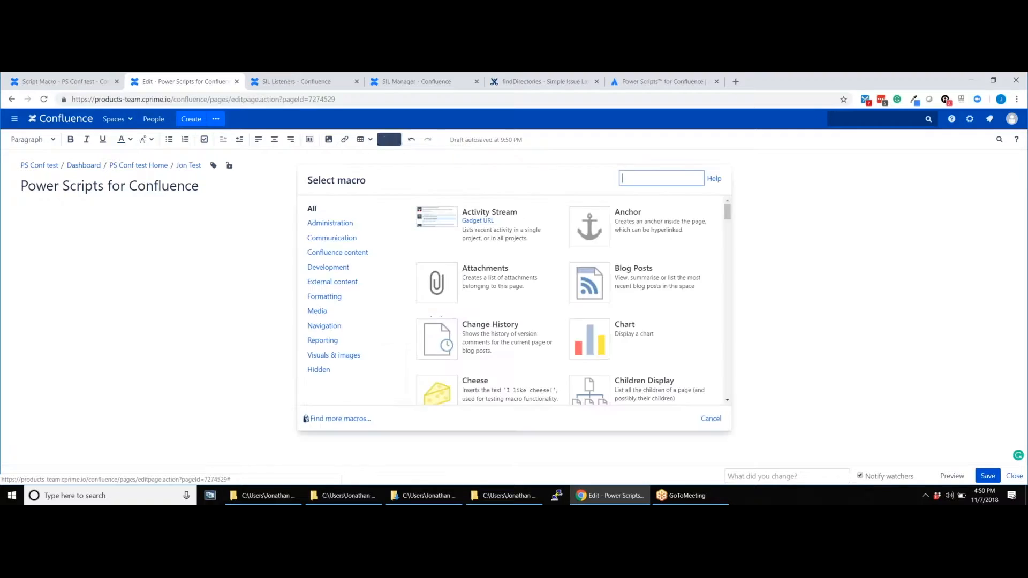
pyautogui.write('Sil')
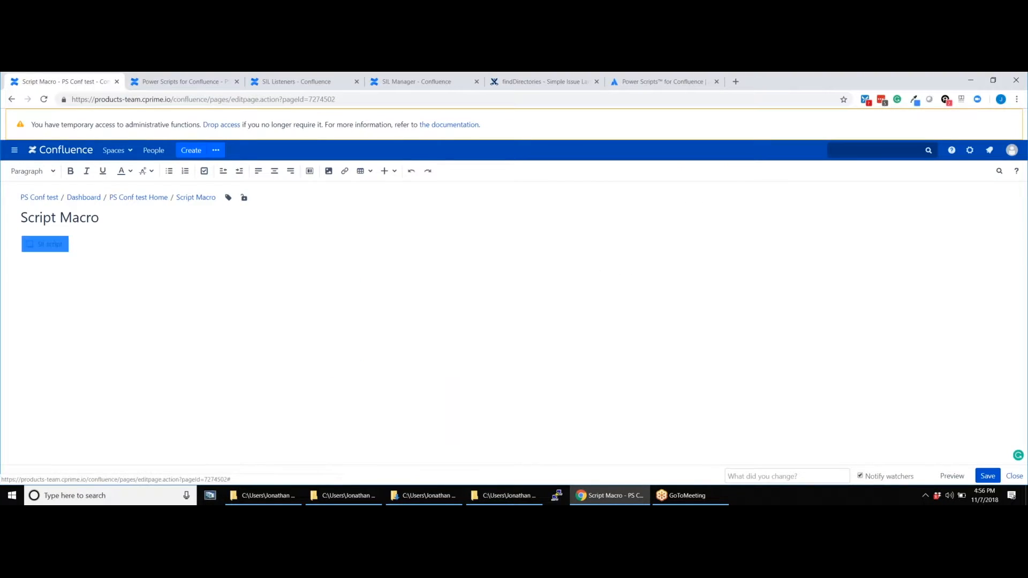
# Step: Set the macro to run PageStandardFields.sil on PCT, Script Macro and save the page
pyautogui.doubleClick(44, 244)
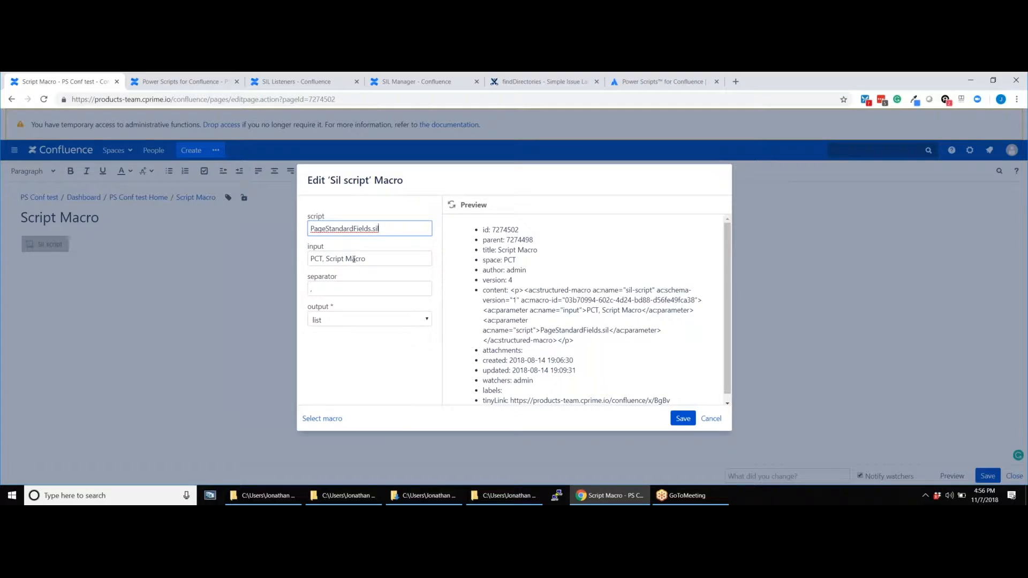
pyautogui.click(683, 418)
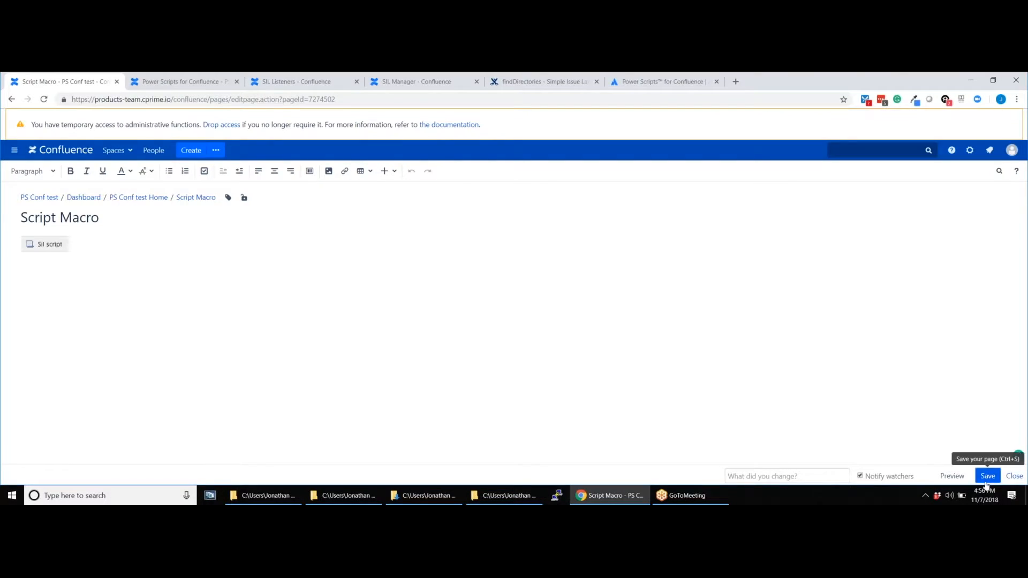
pyautogui.click(988, 476)
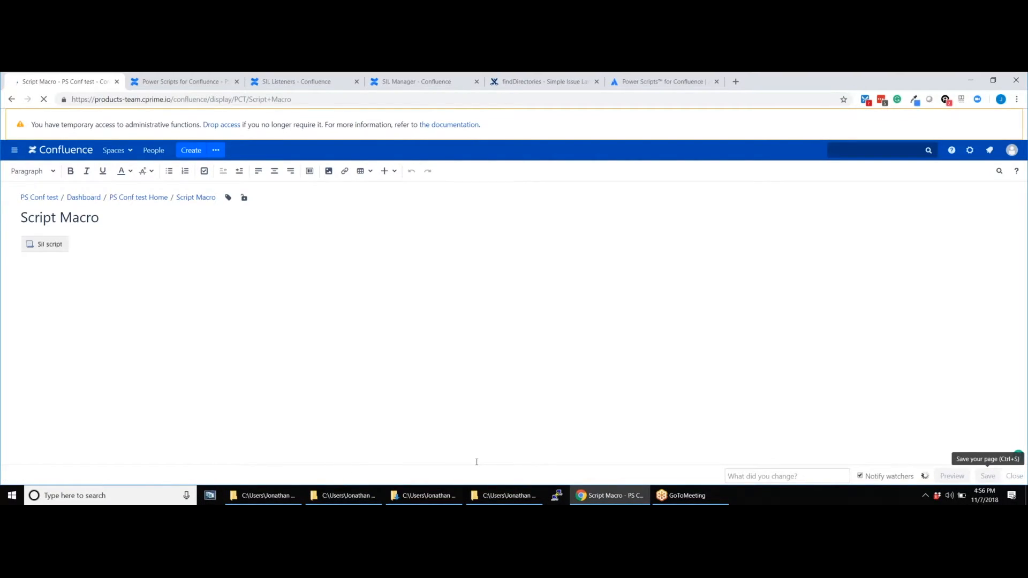
# Step: View the published page listing its id, parent, title, space, author and version
pyautogui.click(987, 476)
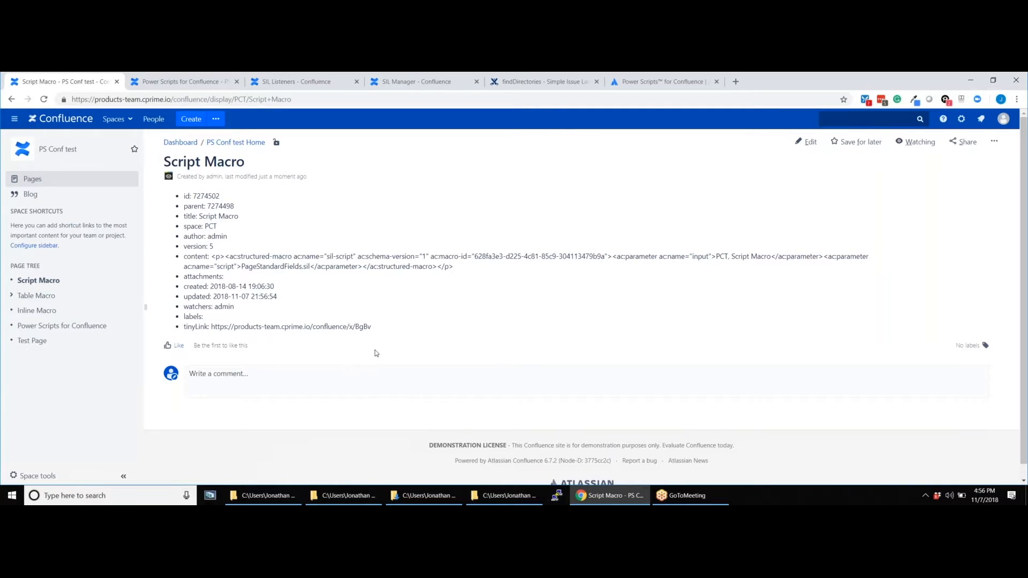
pyautogui.moveTo(378, 339)
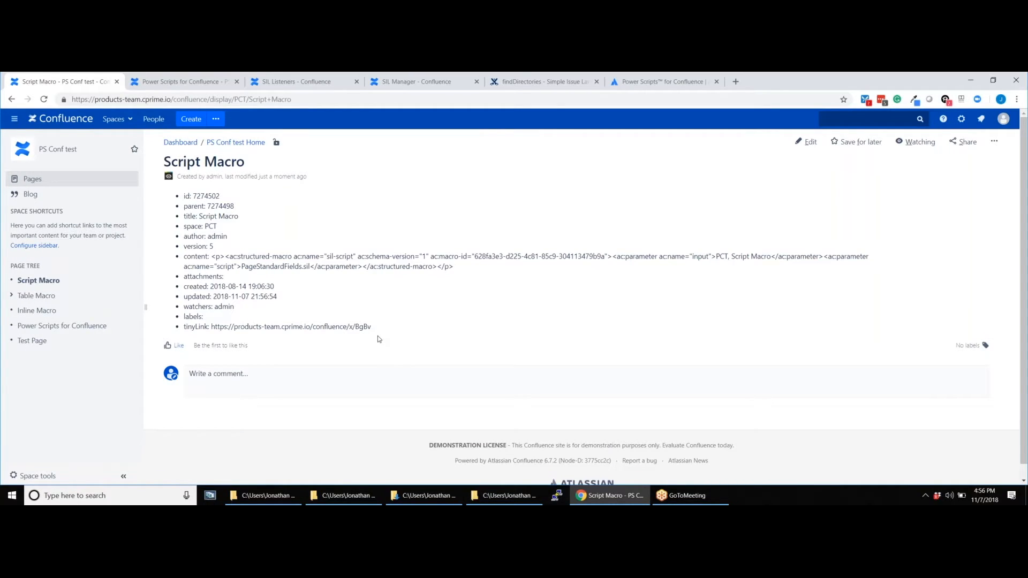